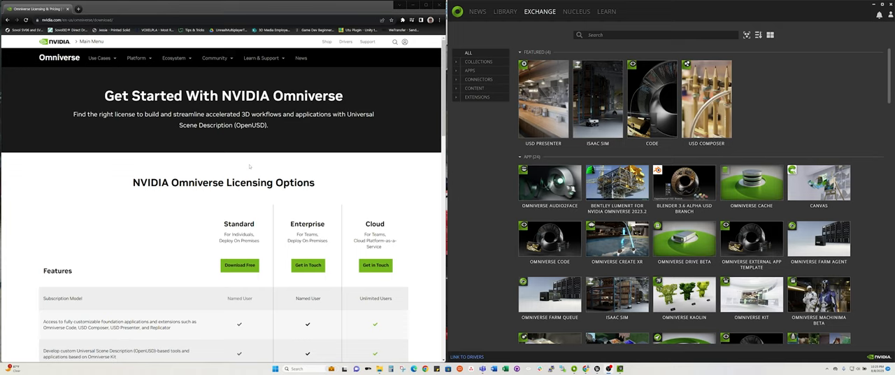
mouse_move(137, 198)
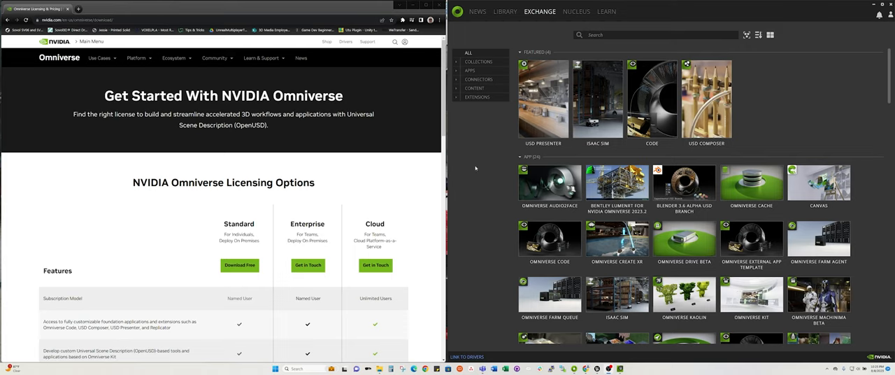
mouse_move(601, 205)
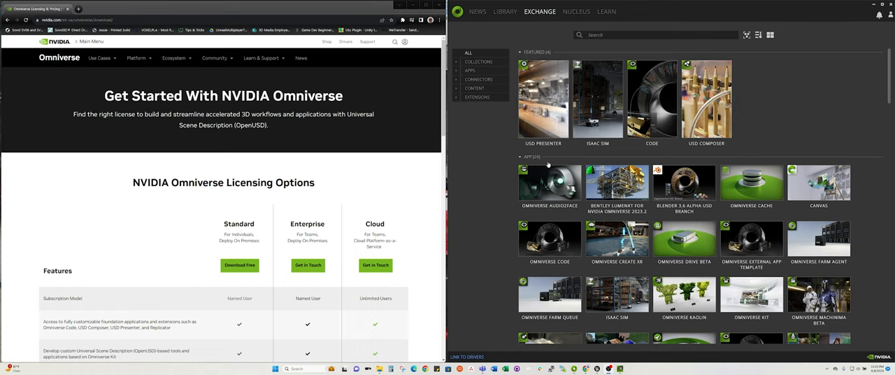
mouse_move(549, 185)
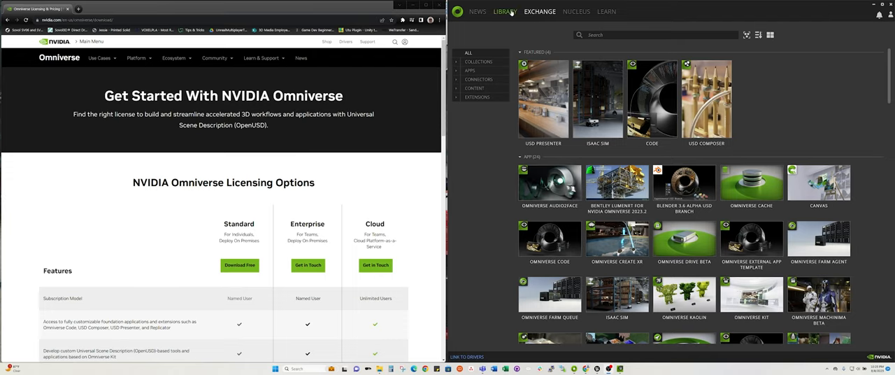
- Show the installed Audio2Face 2023.1.1 app page under Library > Apps
left_click(549, 185)
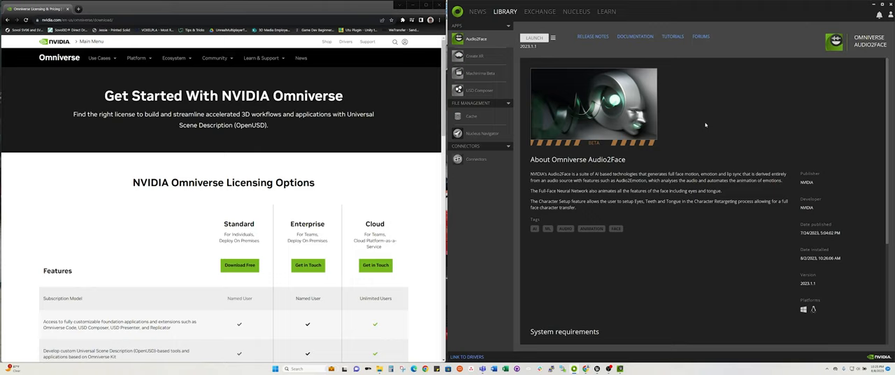
mouse_move(630, 292)
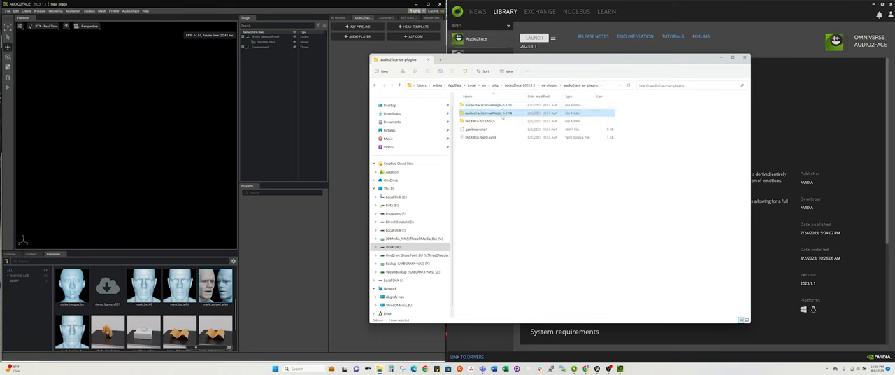
mouse_move(490, 113)
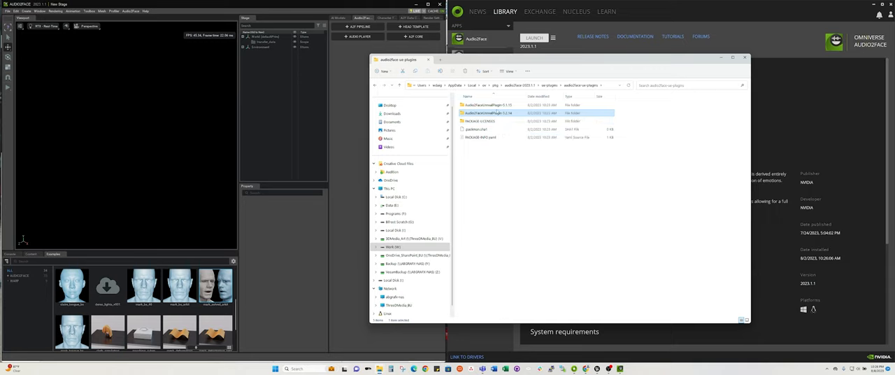
mouse_move(619, 63)
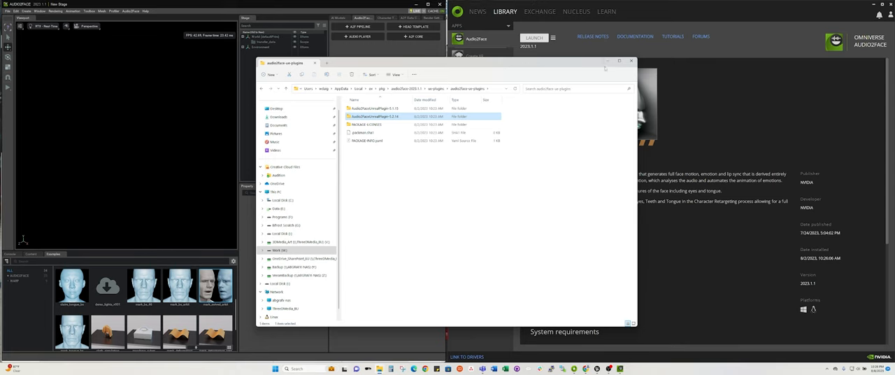
- Enlarge the File Explorer window showing the audio2face-ue-plugins folder contents
left_click(631, 61)
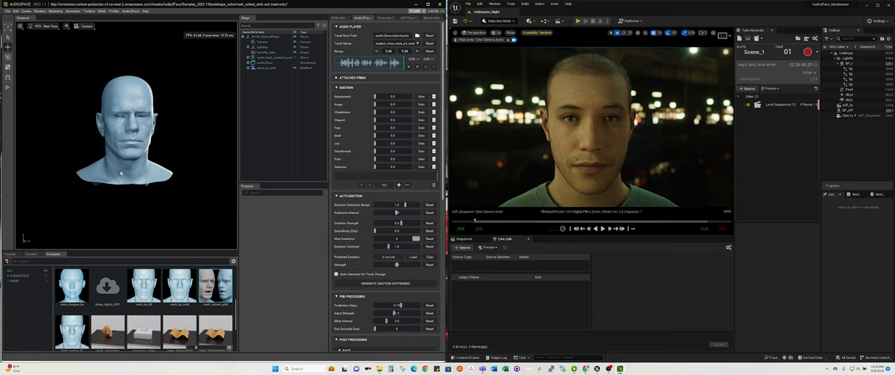
mouse_move(232, 174)
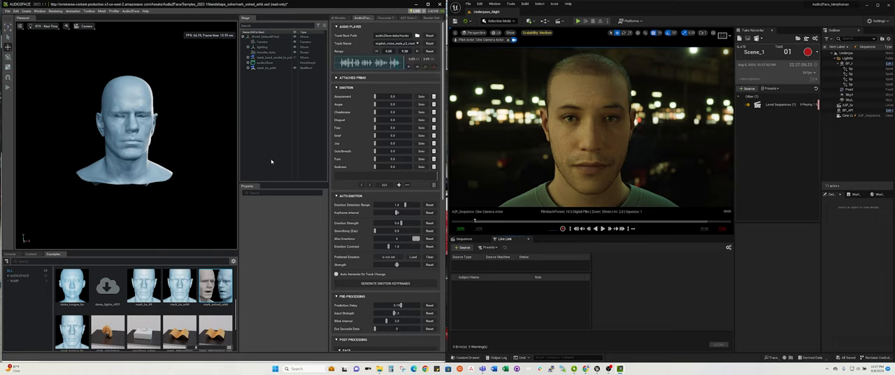
mouse_move(278, 116)
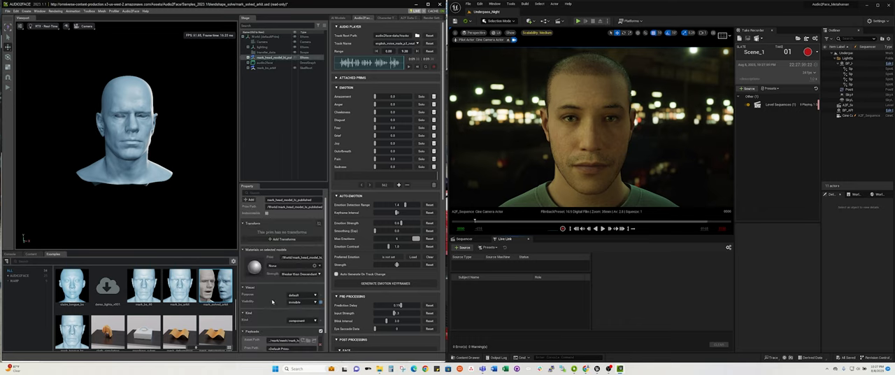
mouse_move(272, 301)
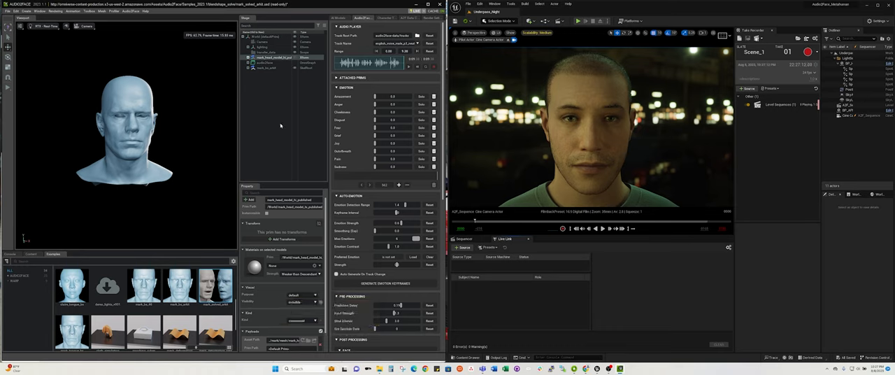
- Select the audio2face prim in the Stage tree and expand it to reveal its graph nodes
left_click(266, 63)
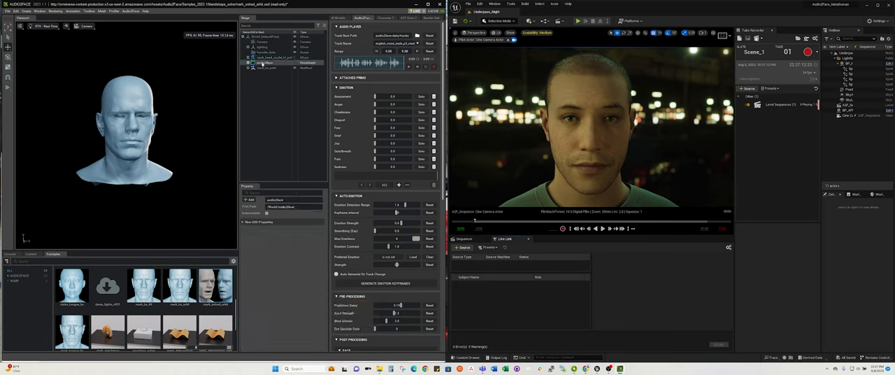
left_click(254, 62)
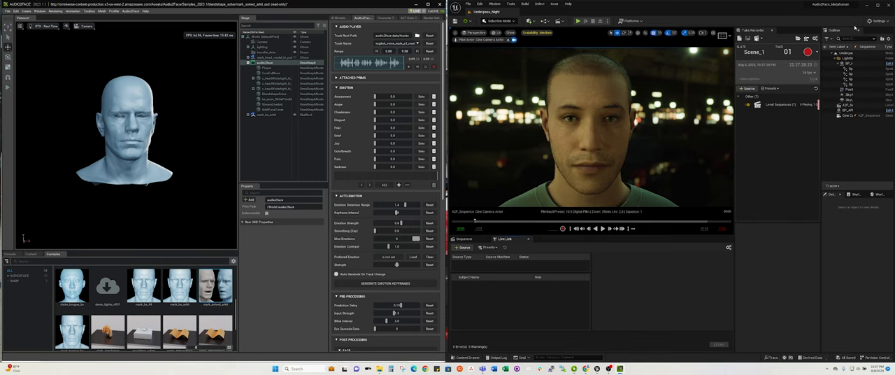
left_click(878, 20)
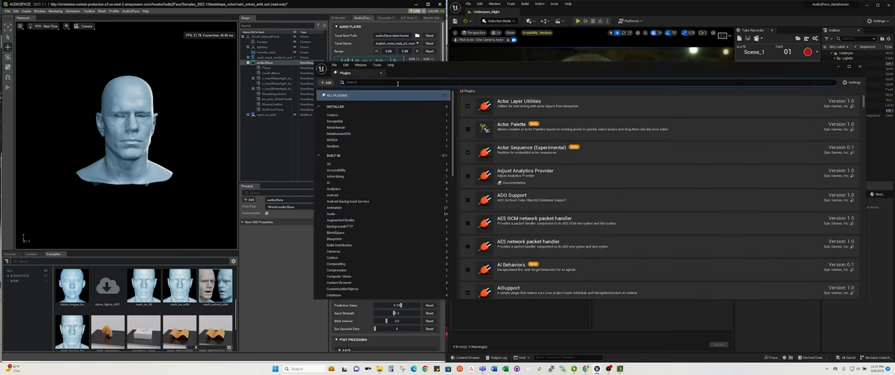
type("audio2")
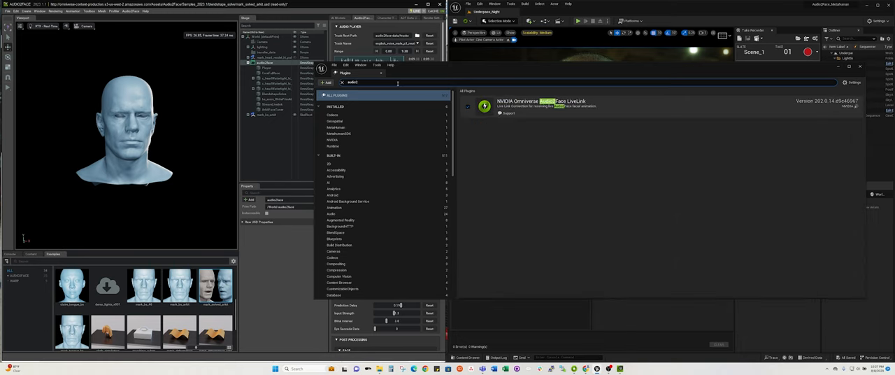
mouse_move(544, 113)
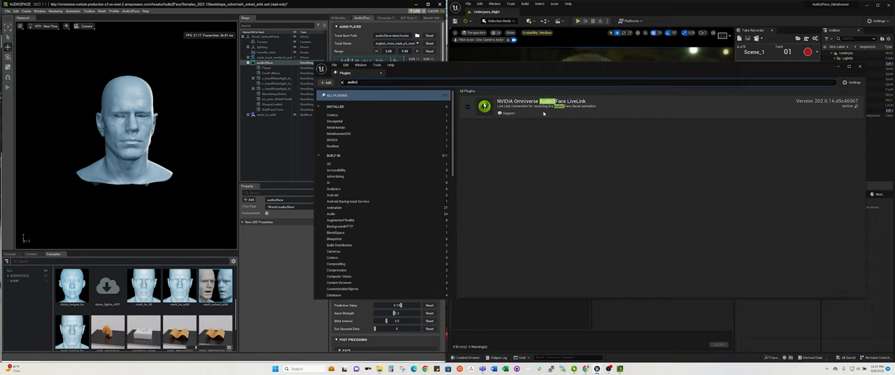
mouse_move(599, 110)
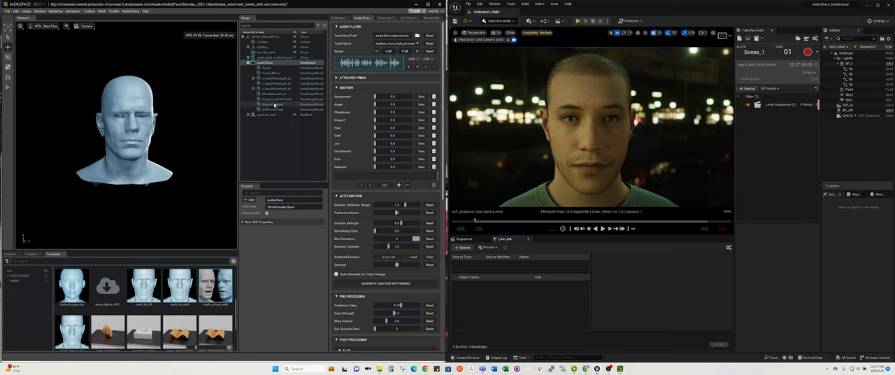
left_click(269, 103)
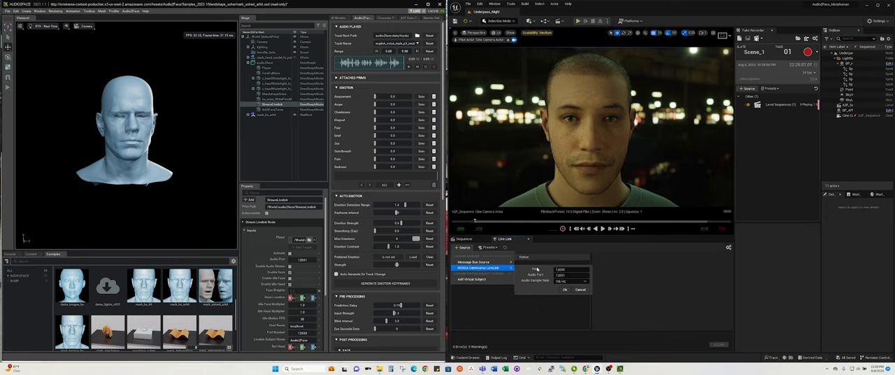
- Add the NVIDIA Omniverse LiveLink source with Audio Sample Rate 44.1k Hz and confirm
left_click(572, 281)
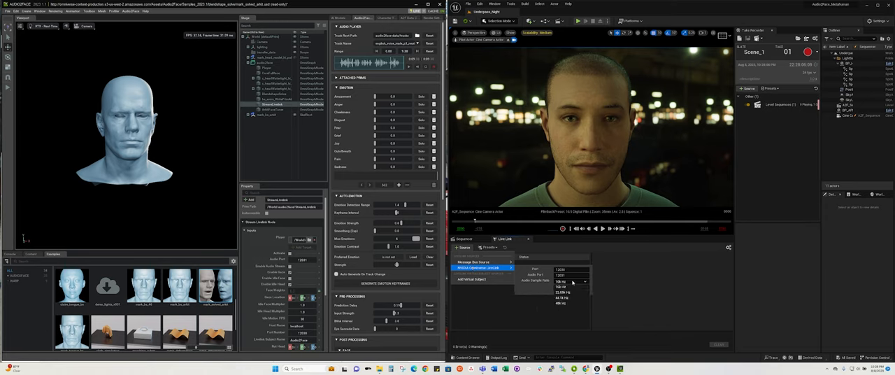
left_click(570, 298)
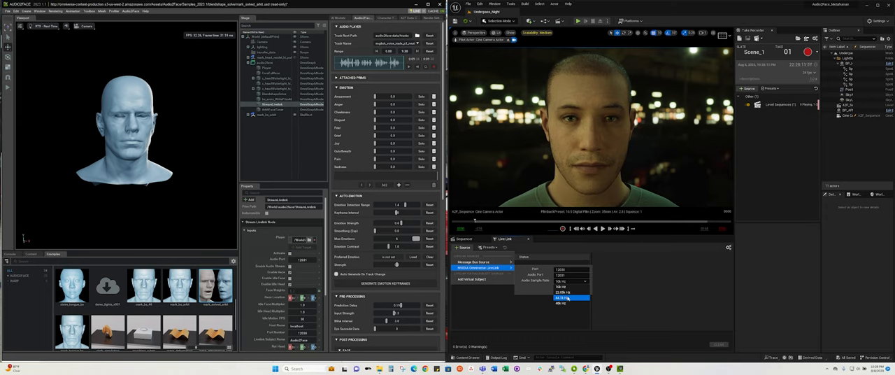
left_click(567, 297)
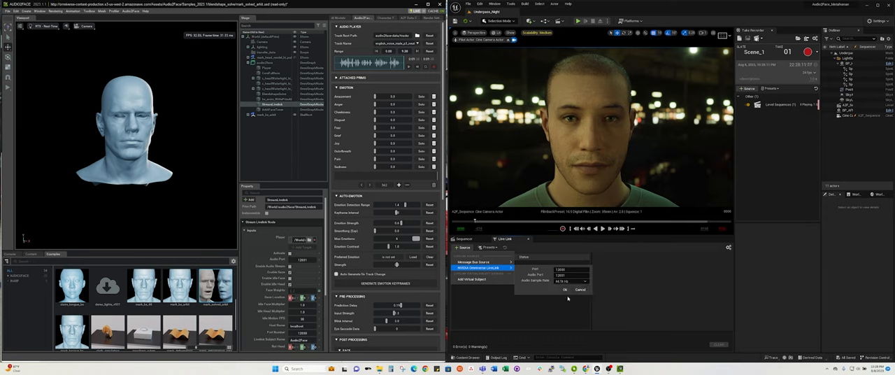
left_click(565, 289)
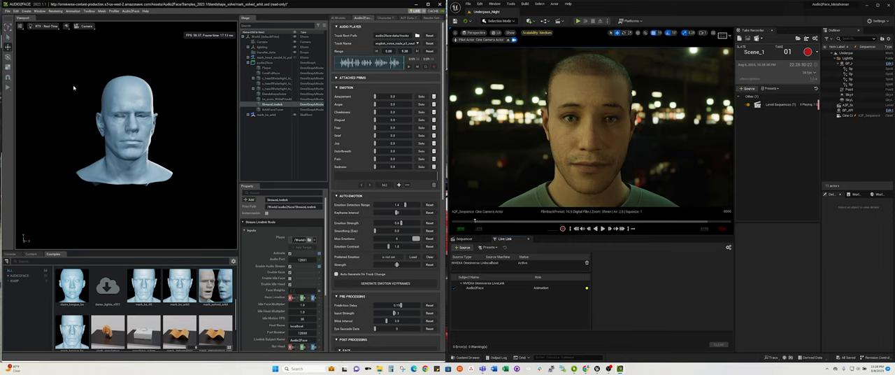
mouse_move(180, 133)
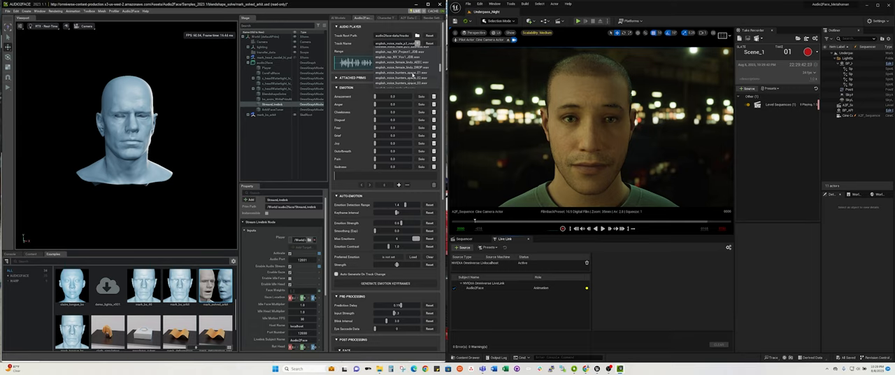
- Load and play different sample voice tracks from the Track Name list to preview them on the face
left_click(409, 66)
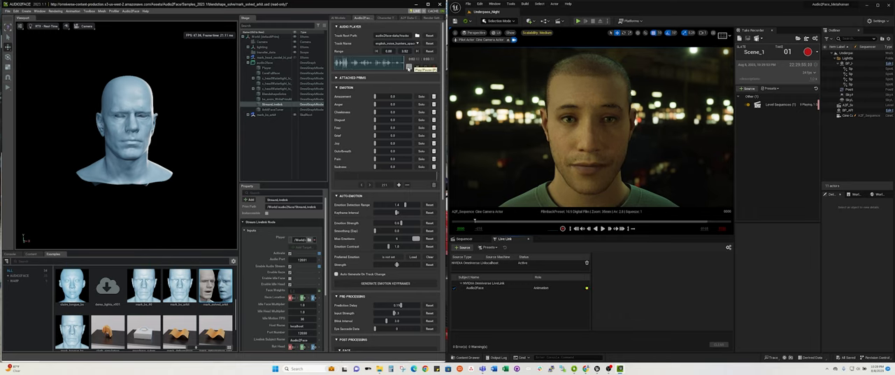
left_click(418, 43)
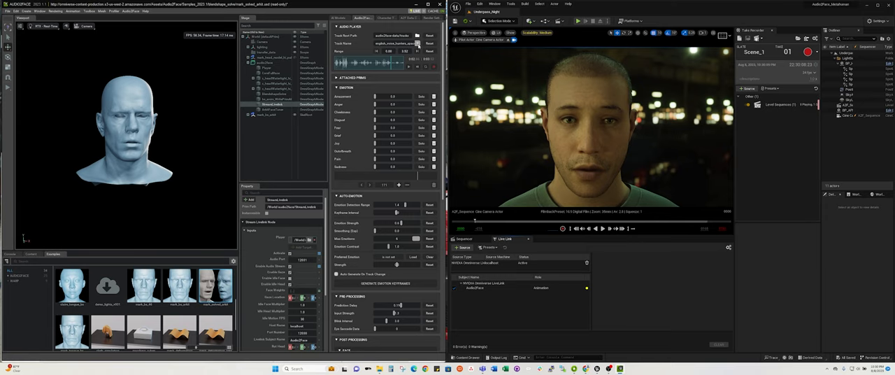
left_click(417, 43)
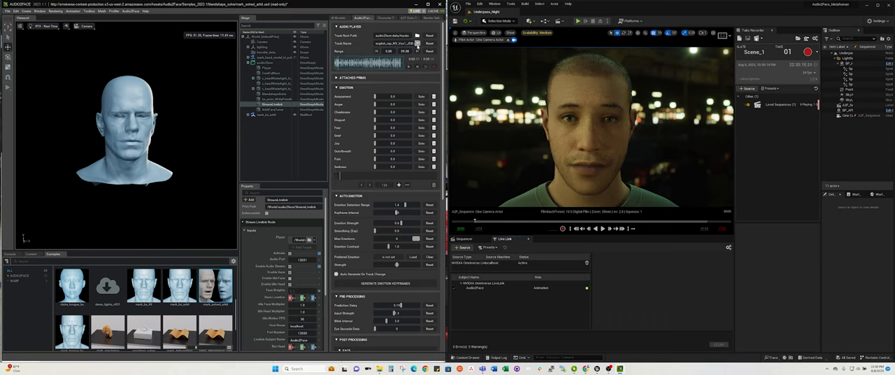
left_click(398, 44)
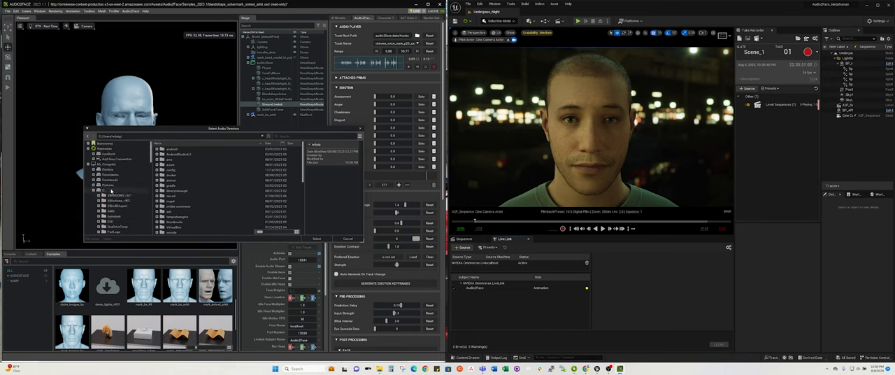
- Browse to another folder in the Select Audio Directory tree for the Track Root Path
left_click(108, 170)
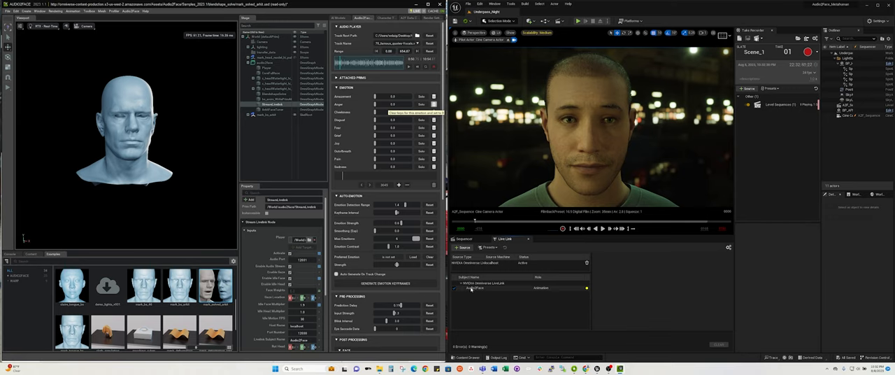
- Remove the old source and add a fresh NVIDIA Omniverse LiveLink source with its audio sample rate set
left_click(476, 287)
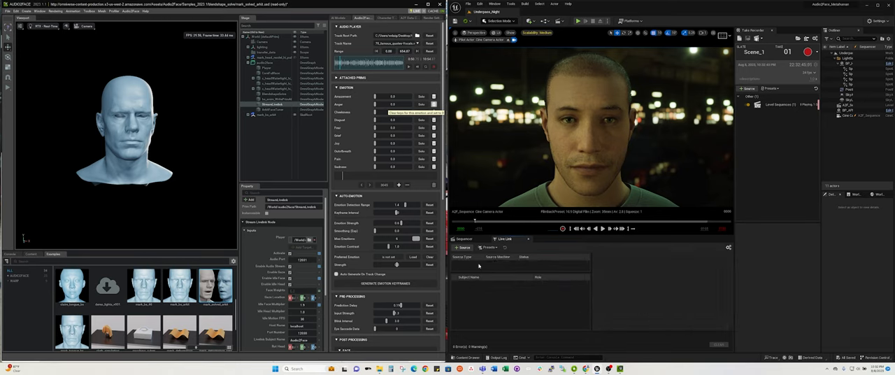
left_click(462, 248)
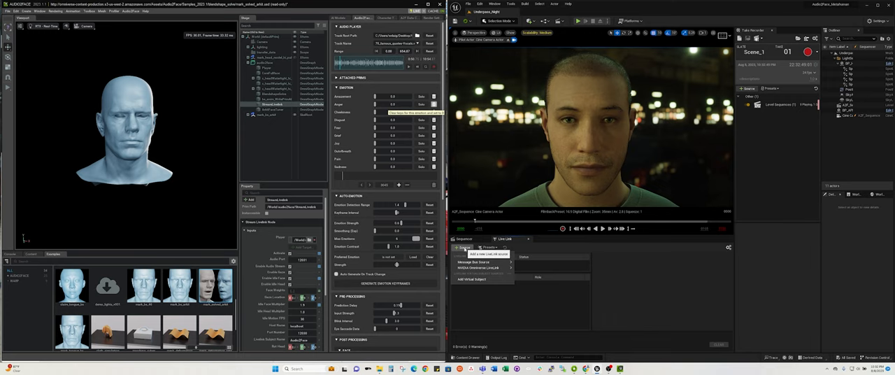
left_click(479, 268)
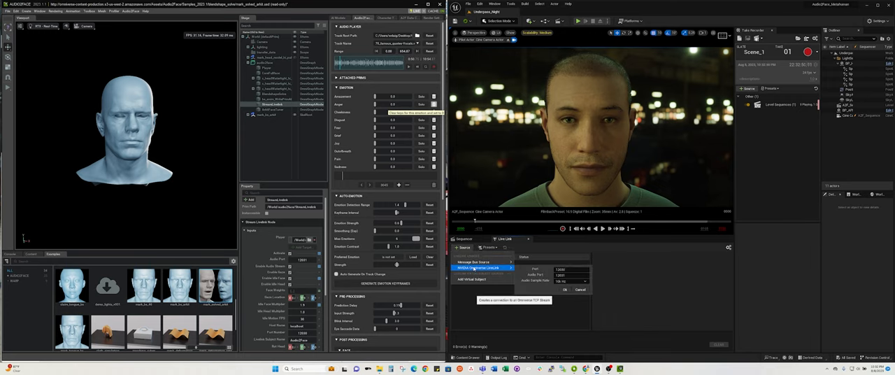
left_click(584, 280)
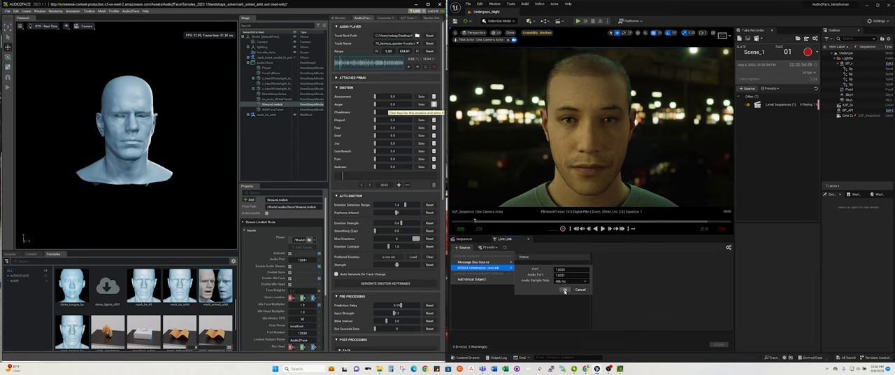
left_click(563, 289)
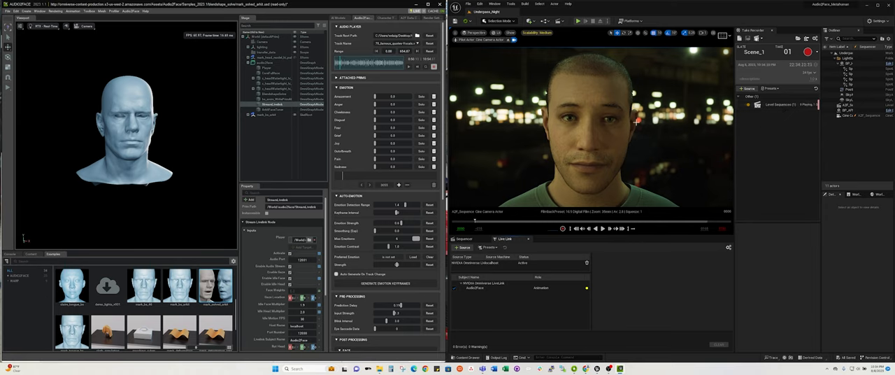
mouse_move(656, 135)
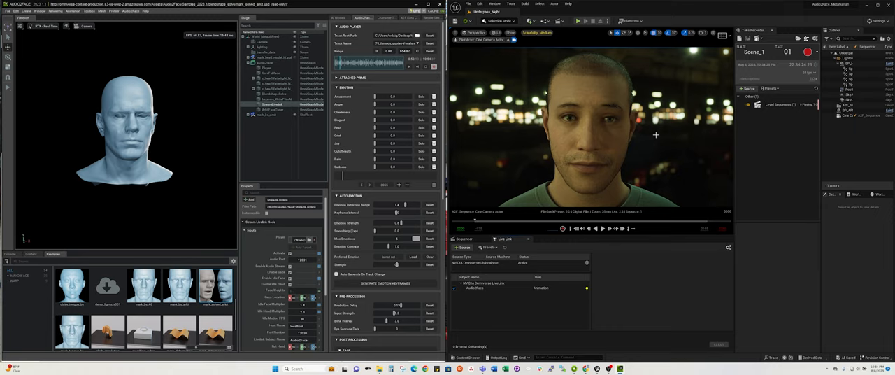